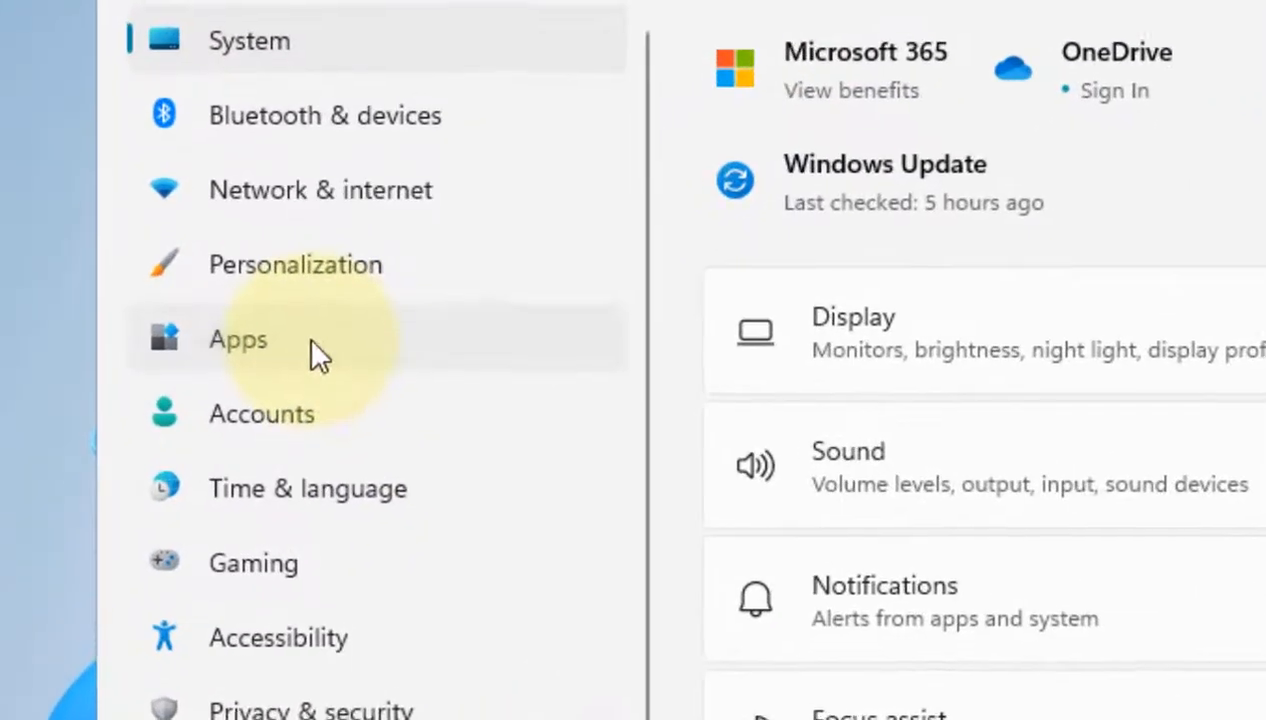
- Go to Apps, then Apps & features, listing the 41 installed apps
click(238, 338)
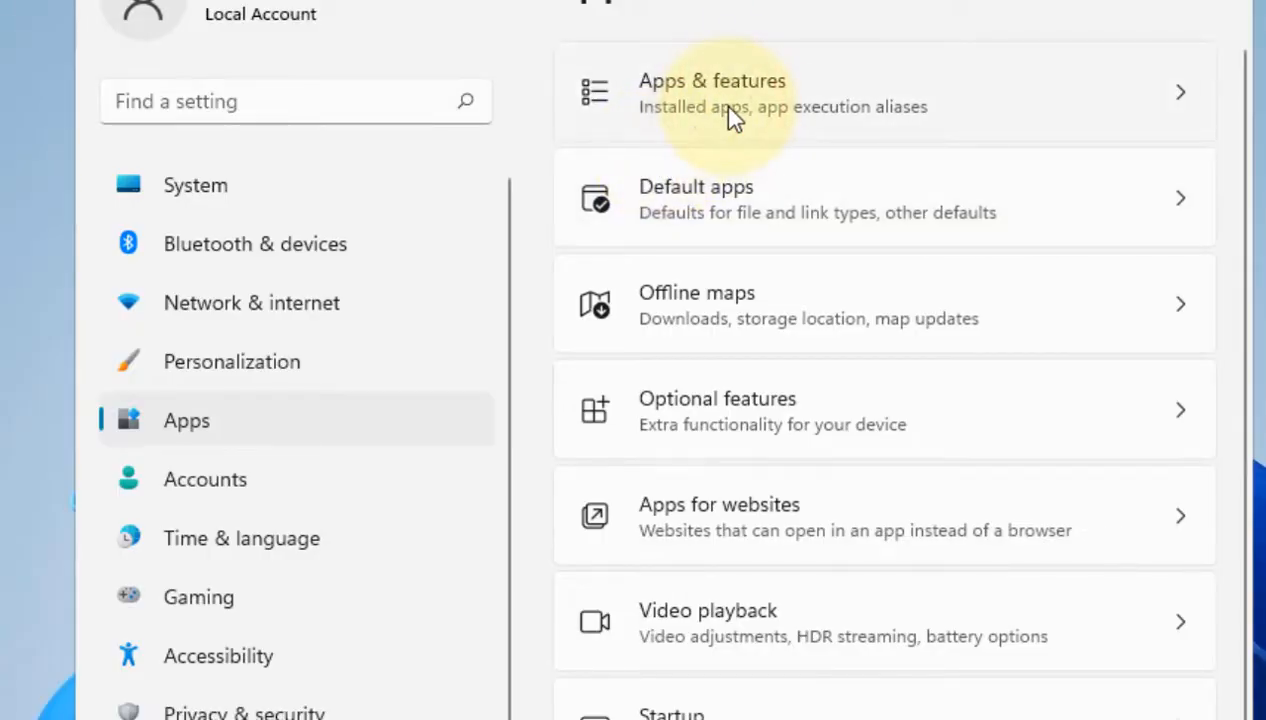
click(712, 92)
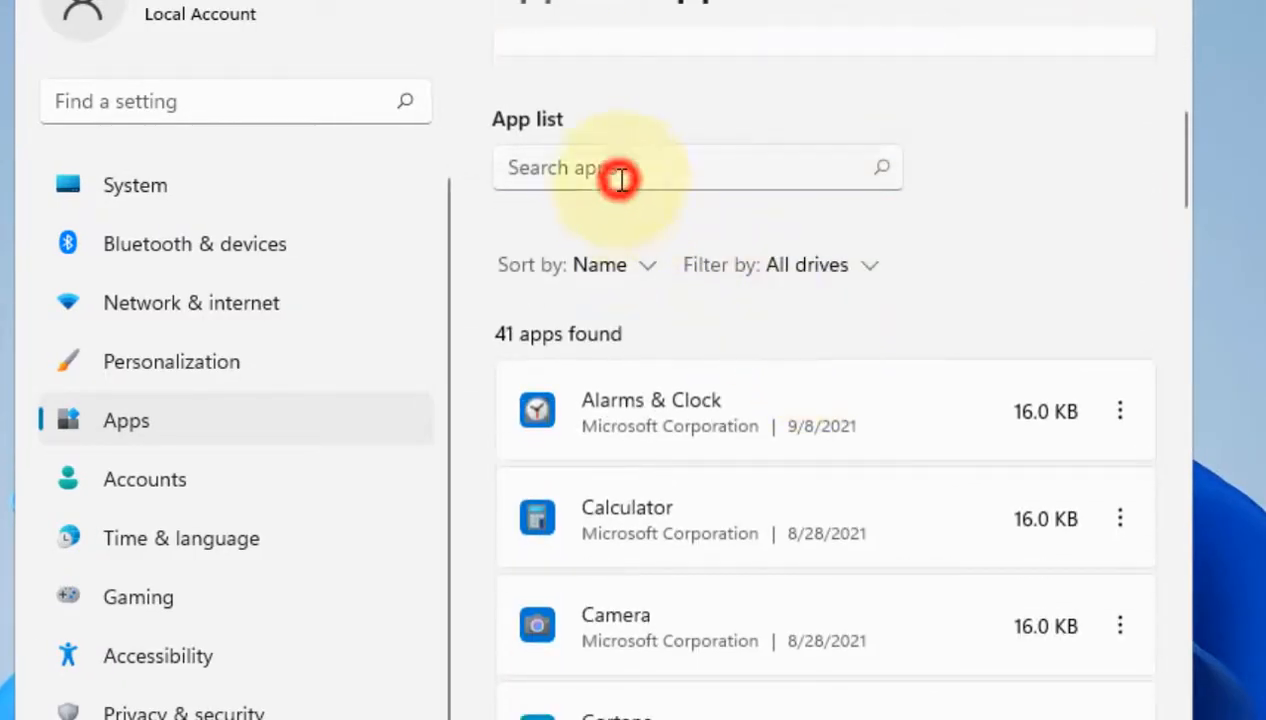
- Filter the app list with 'photos' and bring up Microsoft Photos' options menu
text(photos)
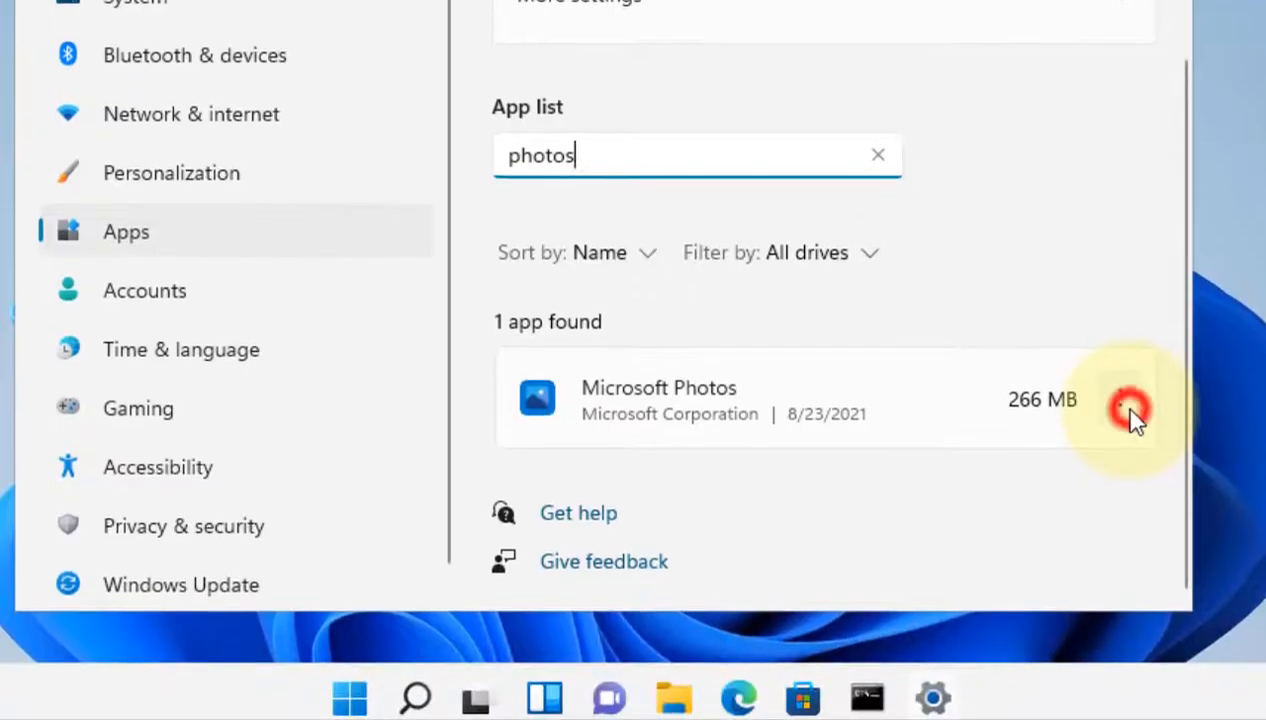
click(1120, 399)
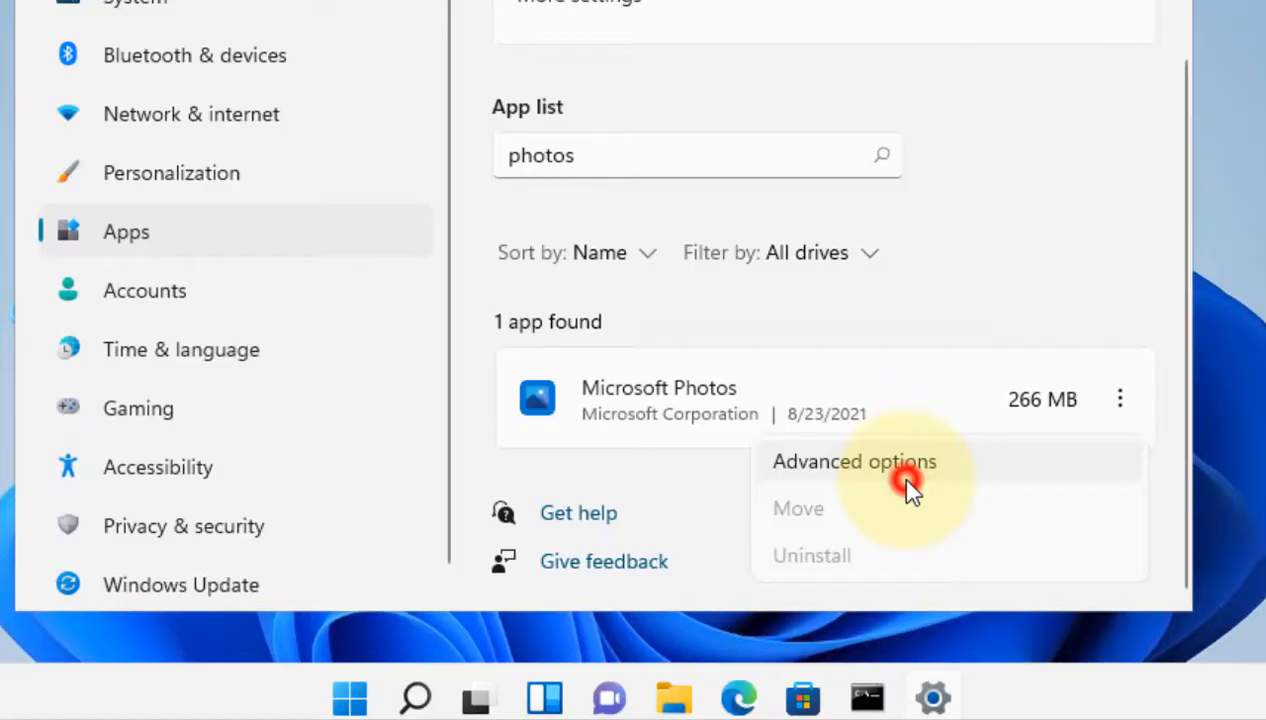
- Reset Microsoft Photos from its Advanced options, confirming deletion of its data
click(853, 461)
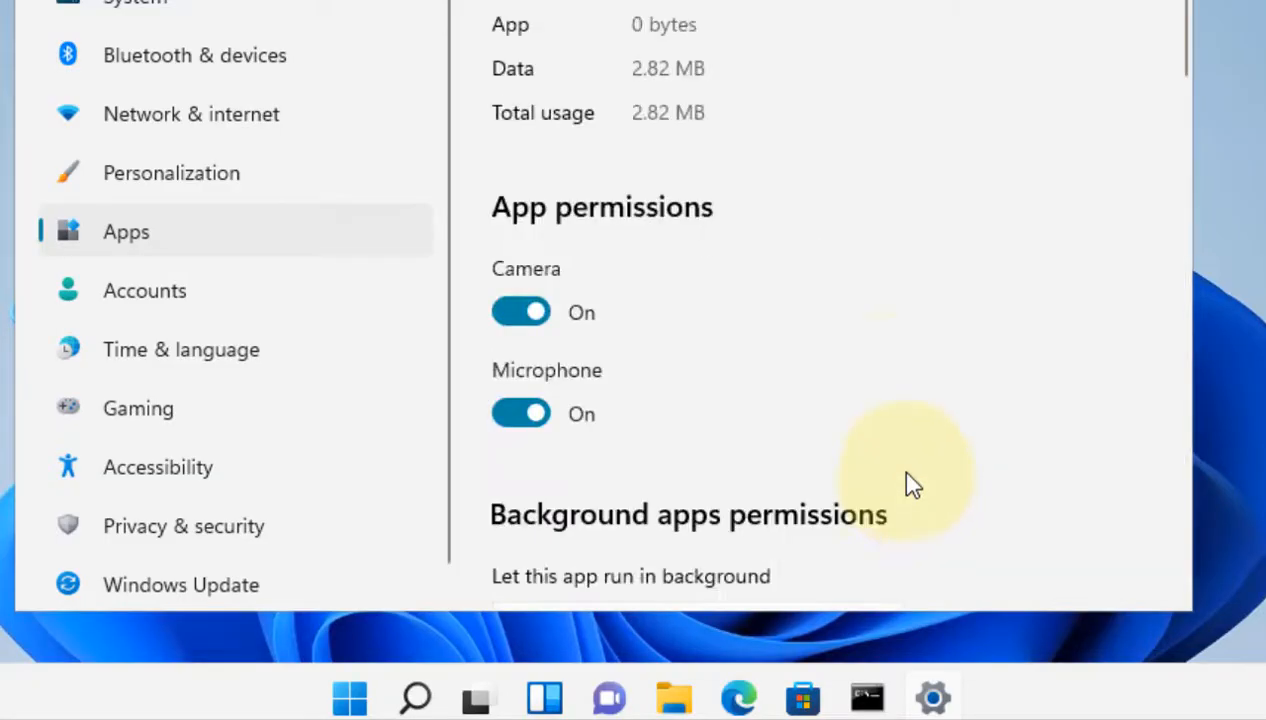
scroll(down, 3)
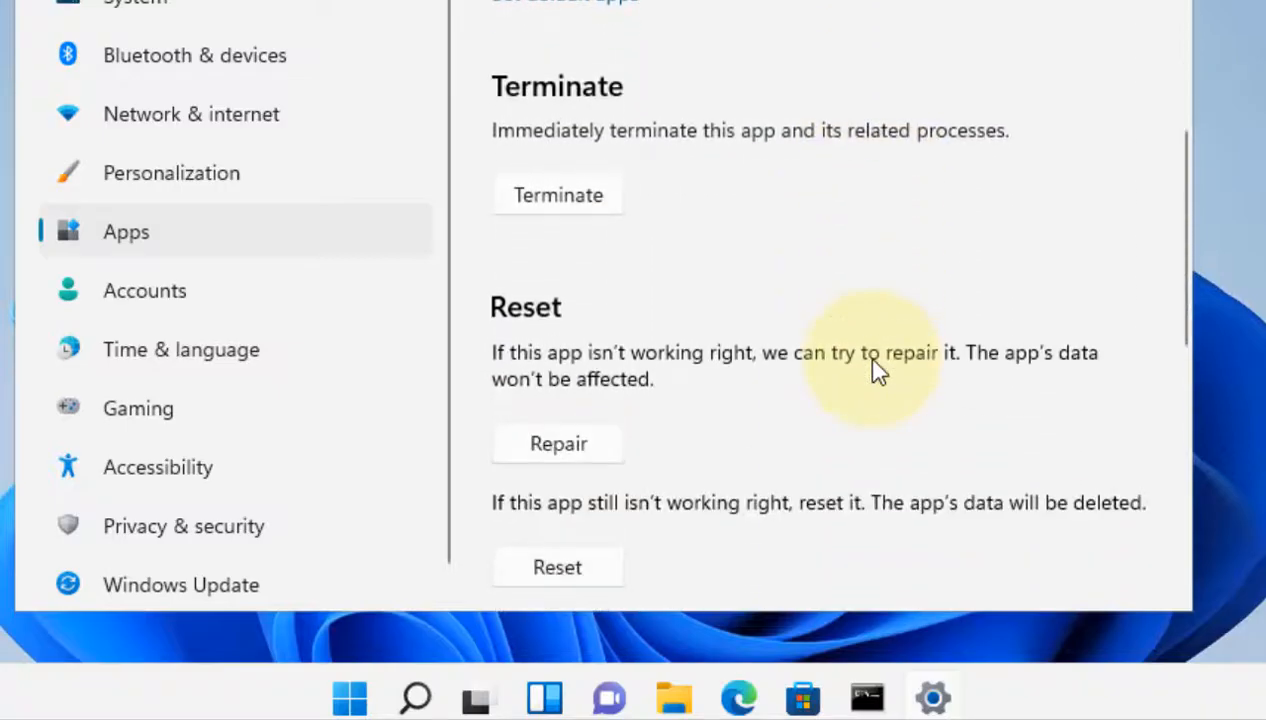
scroll(down, 3)
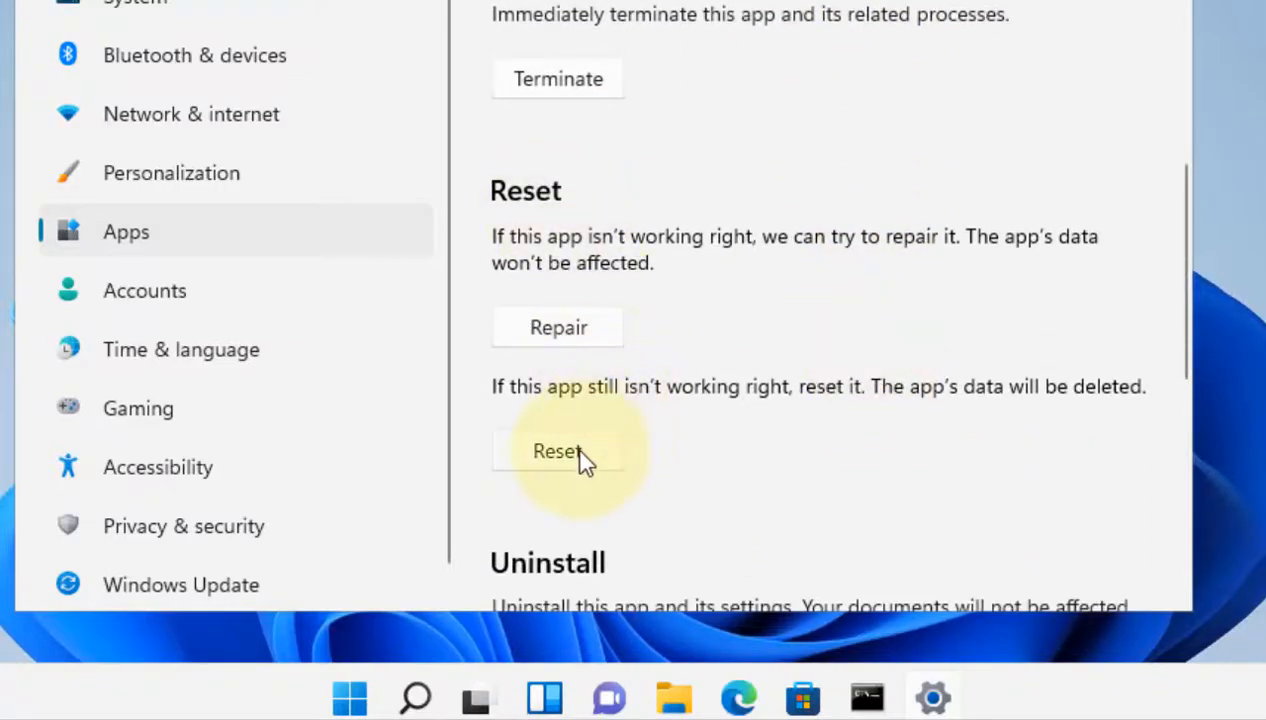
click(557, 451)
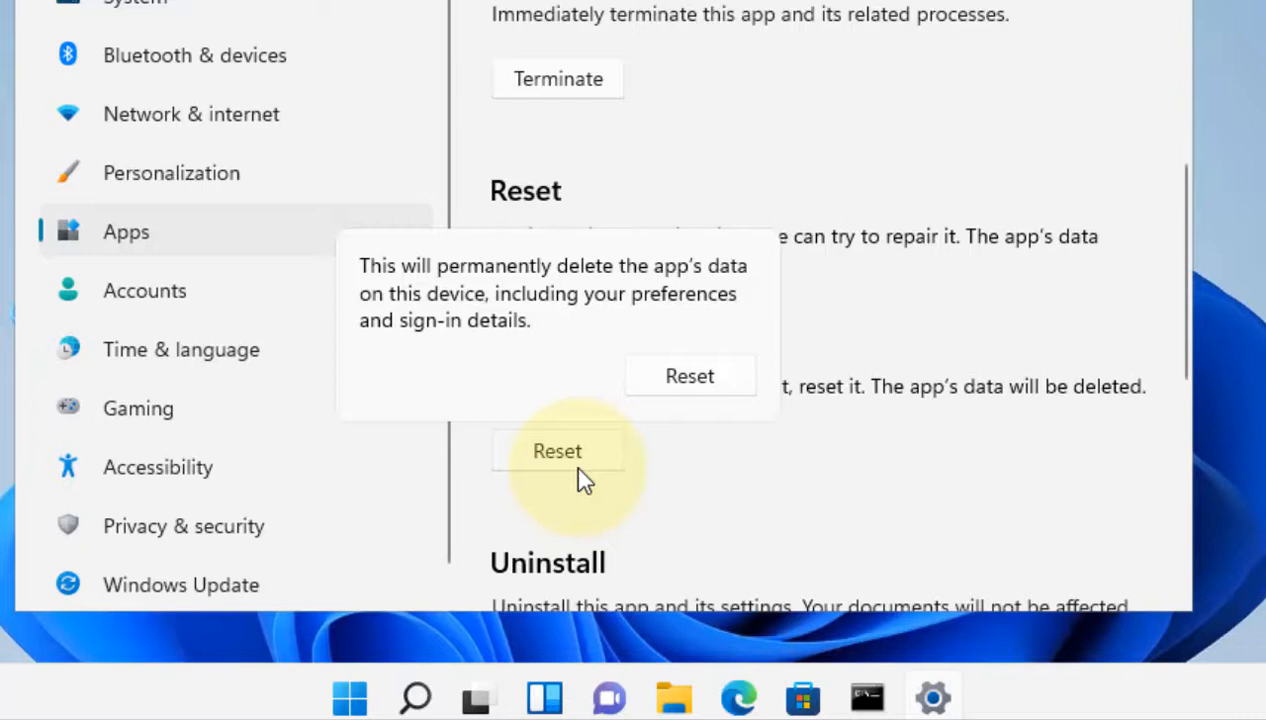
click(689, 375)
text(p)
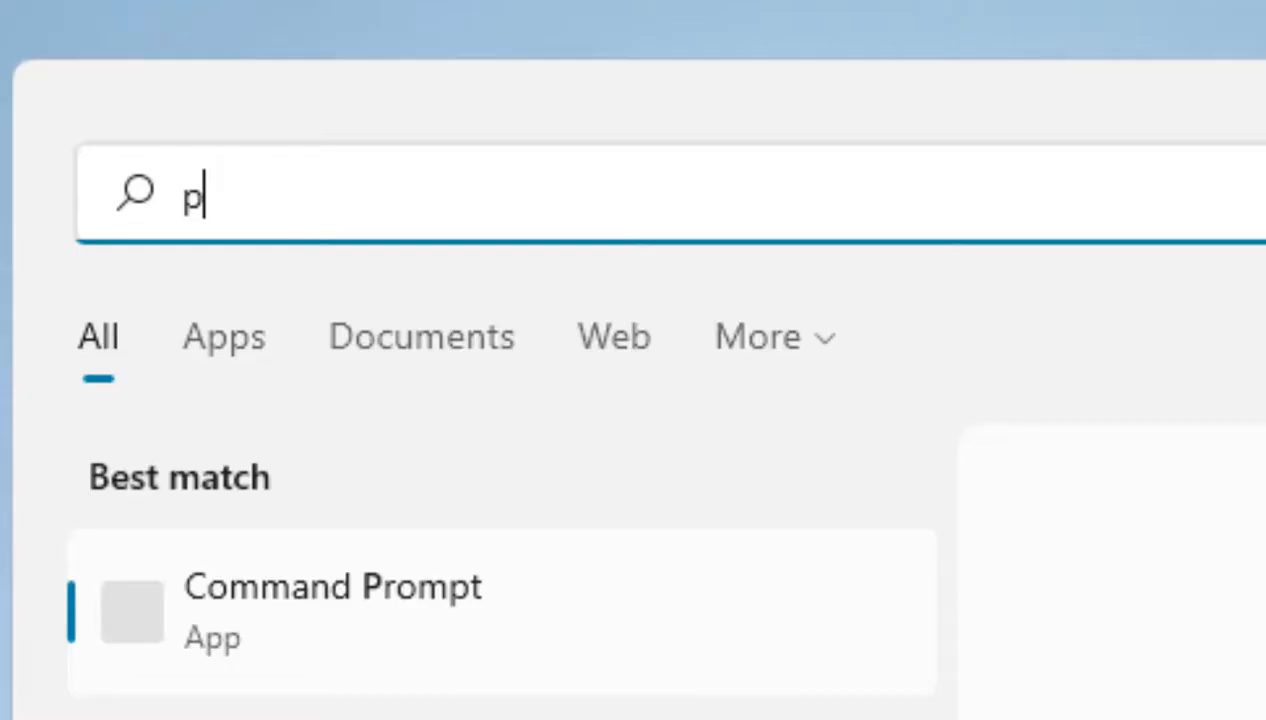
- Search for 'powershell' and run Windows PowerShell as administrator
text(owershell)
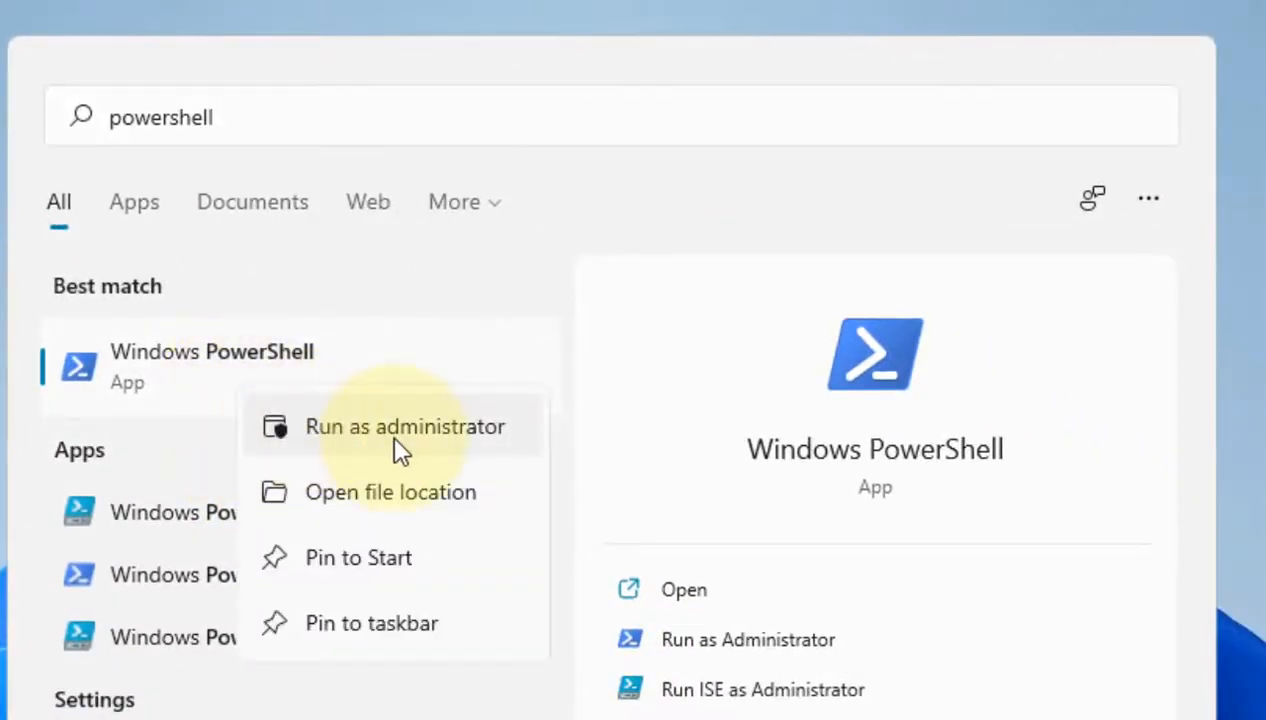
click(405, 426)
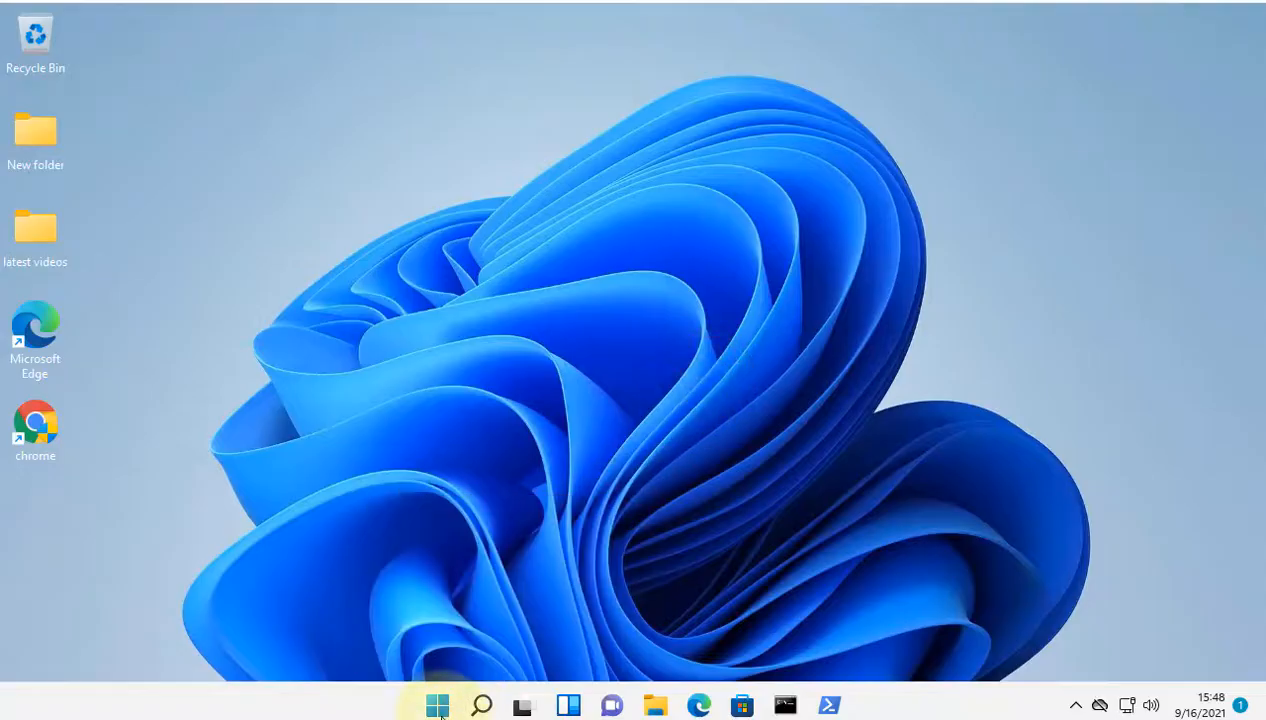
- Reopen Settings from the Start context menu and go to Apps > Default apps
right_click(436, 705)
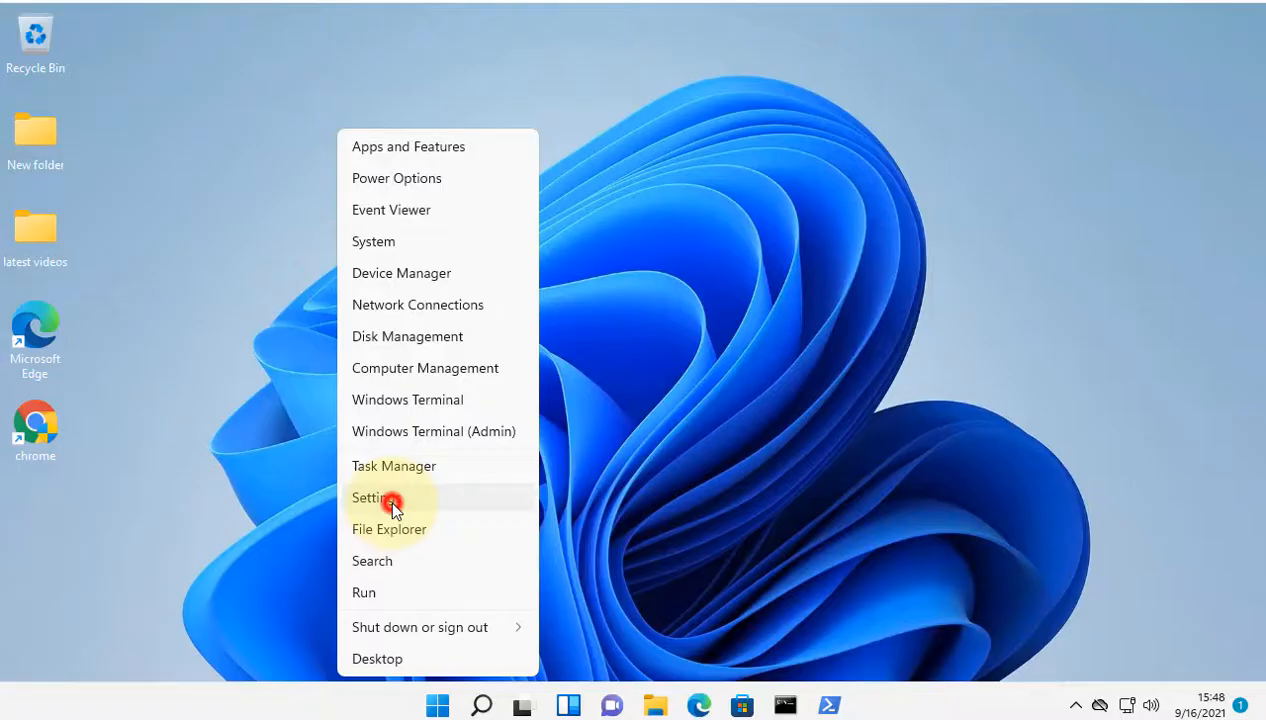
click(373, 497)
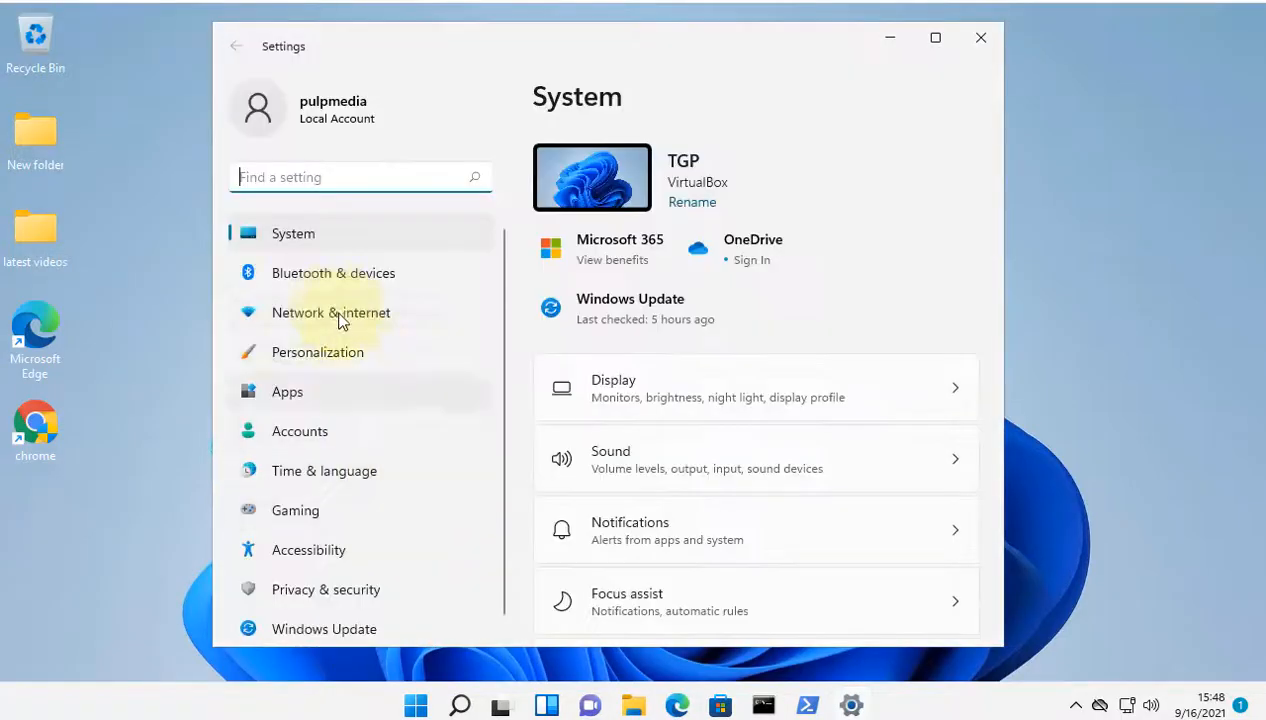
click(287, 391)
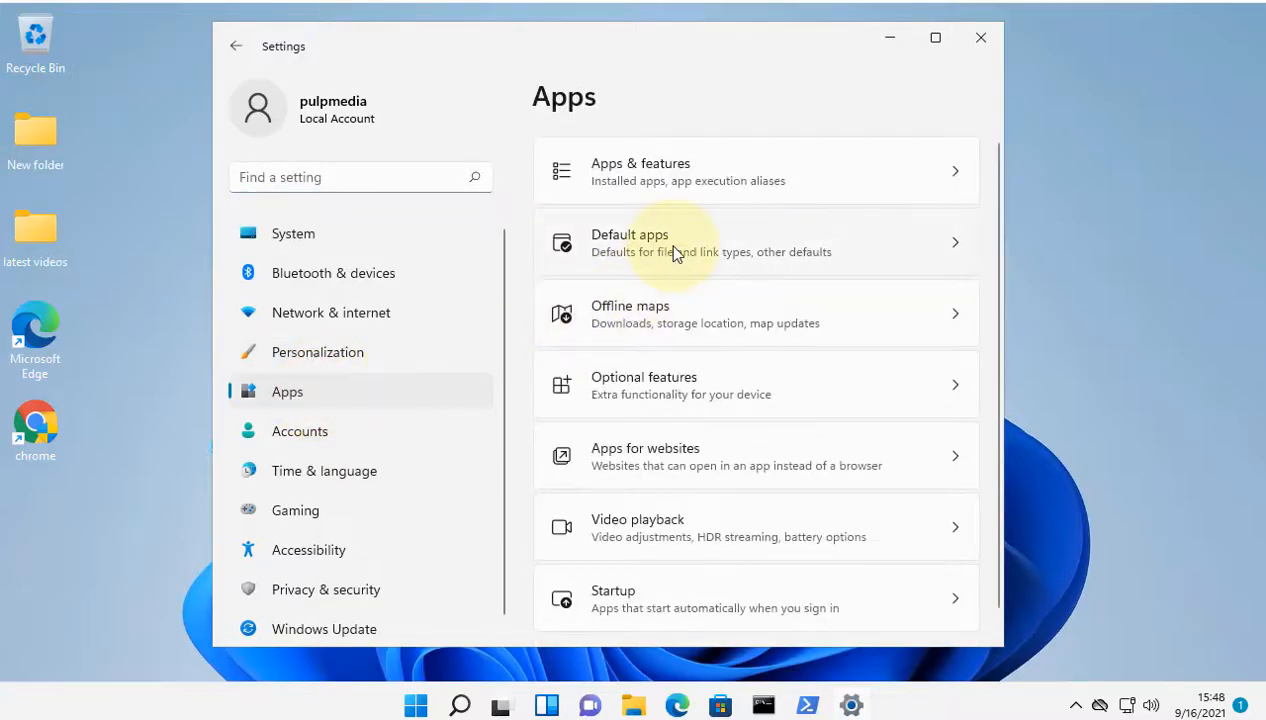
click(675, 243)
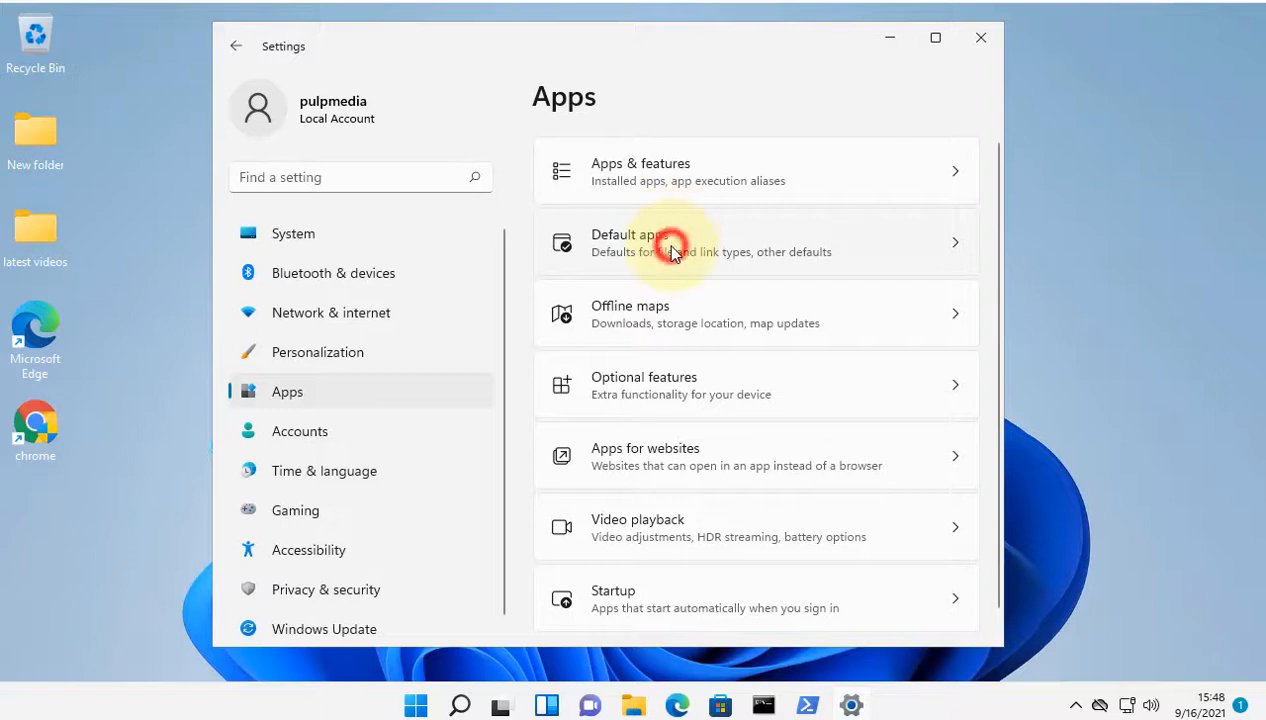
click(670, 242)
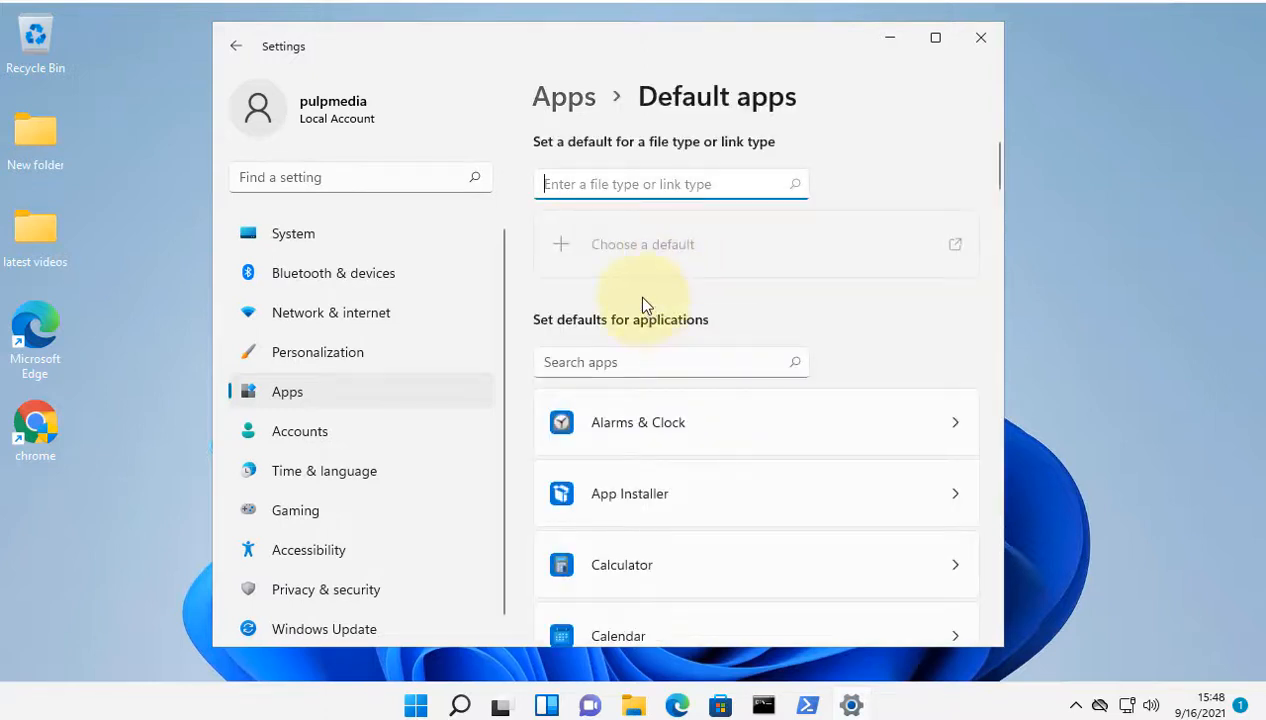
- Look up the default app for the .jpeg file type, currently Photos
click(660, 184)
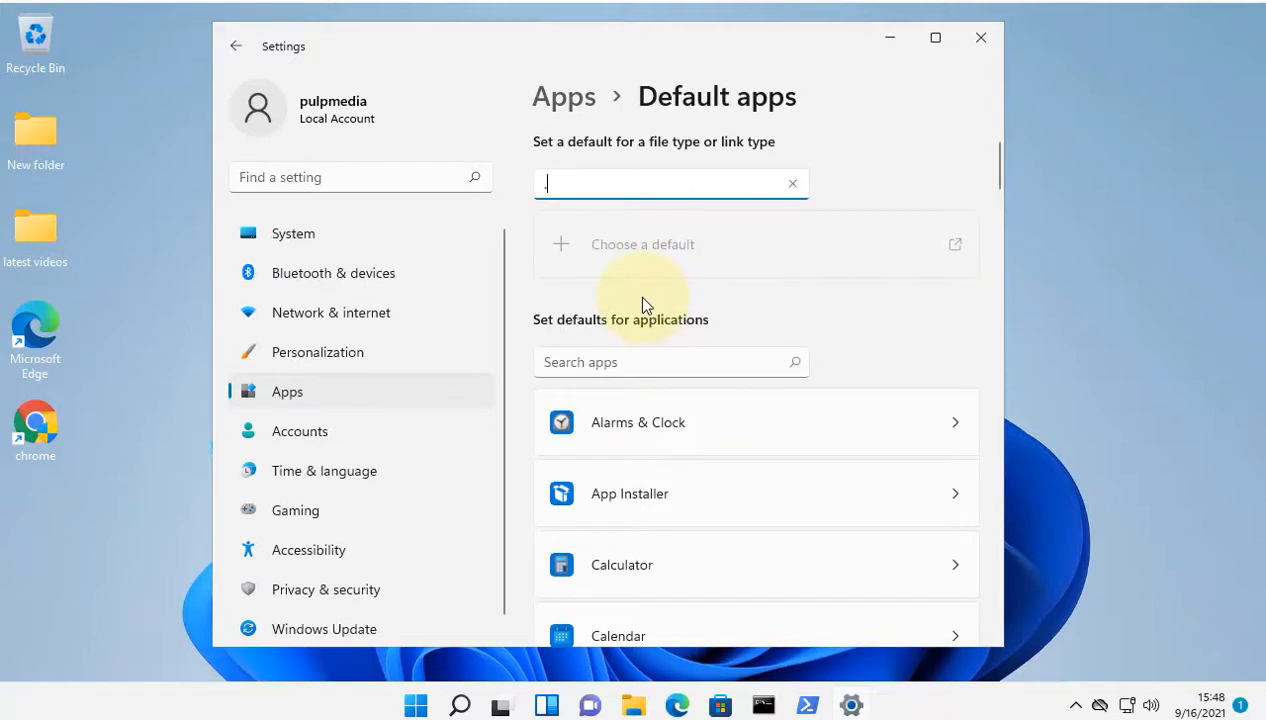
text(.jpeg)
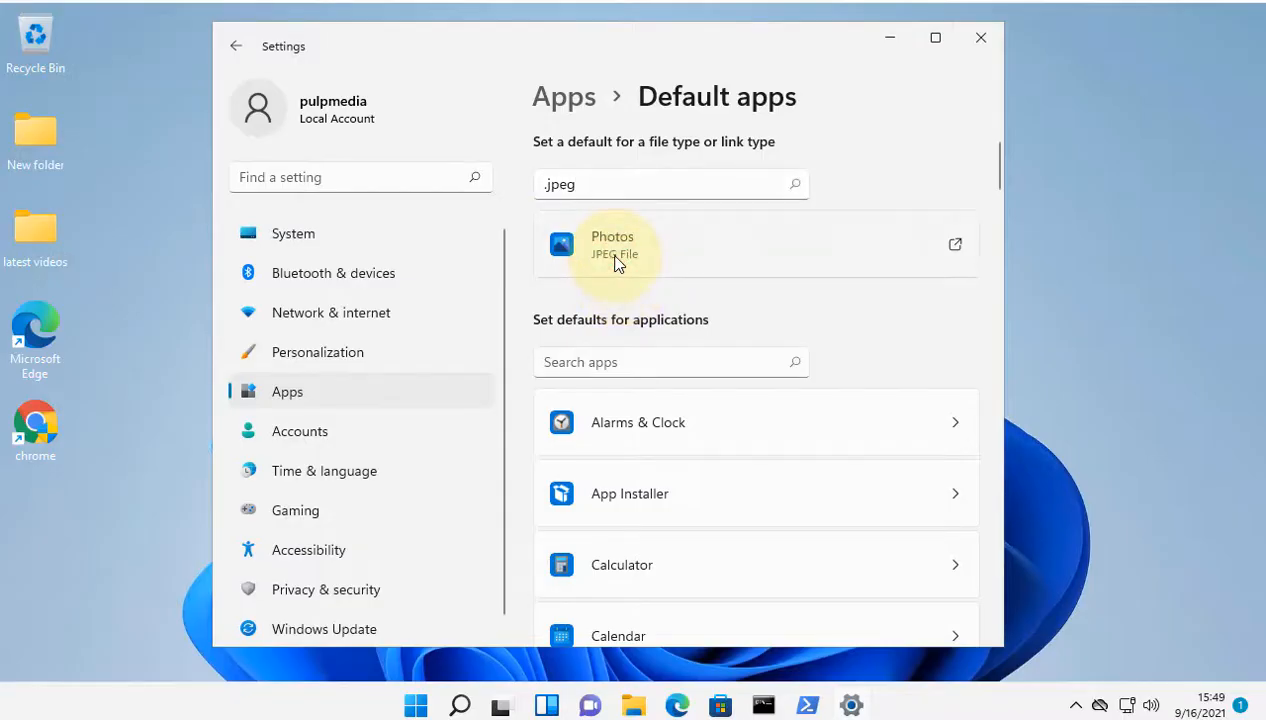
- Replace Photos with Paint as the default app for .jpeg files
click(613, 244)
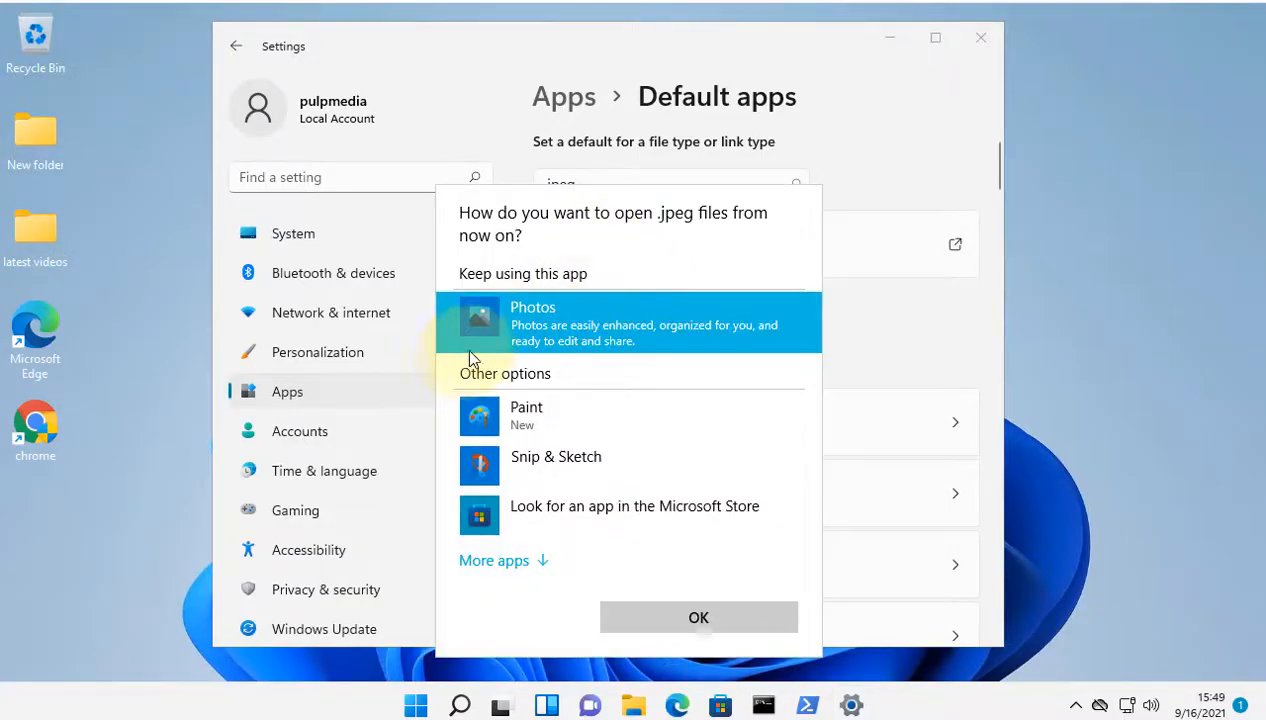
mouse_move(638, 386)
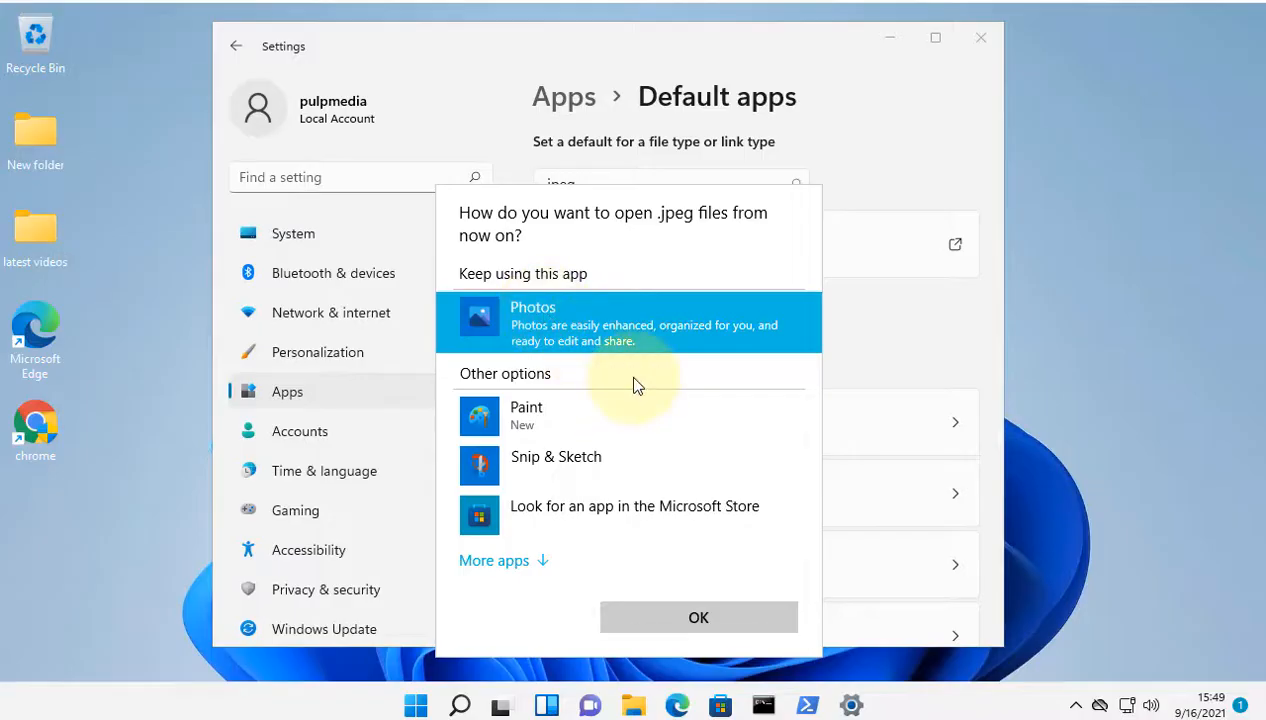
mouse_move(548, 565)
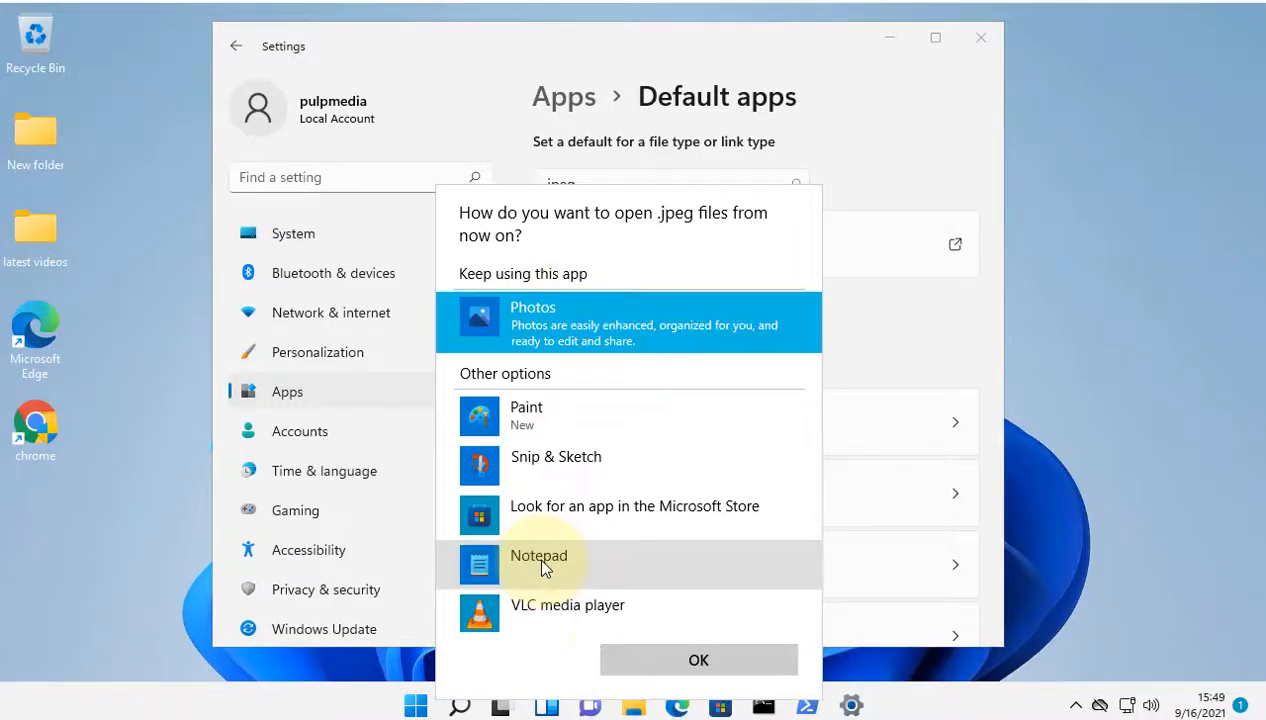
scroll(down, 3)
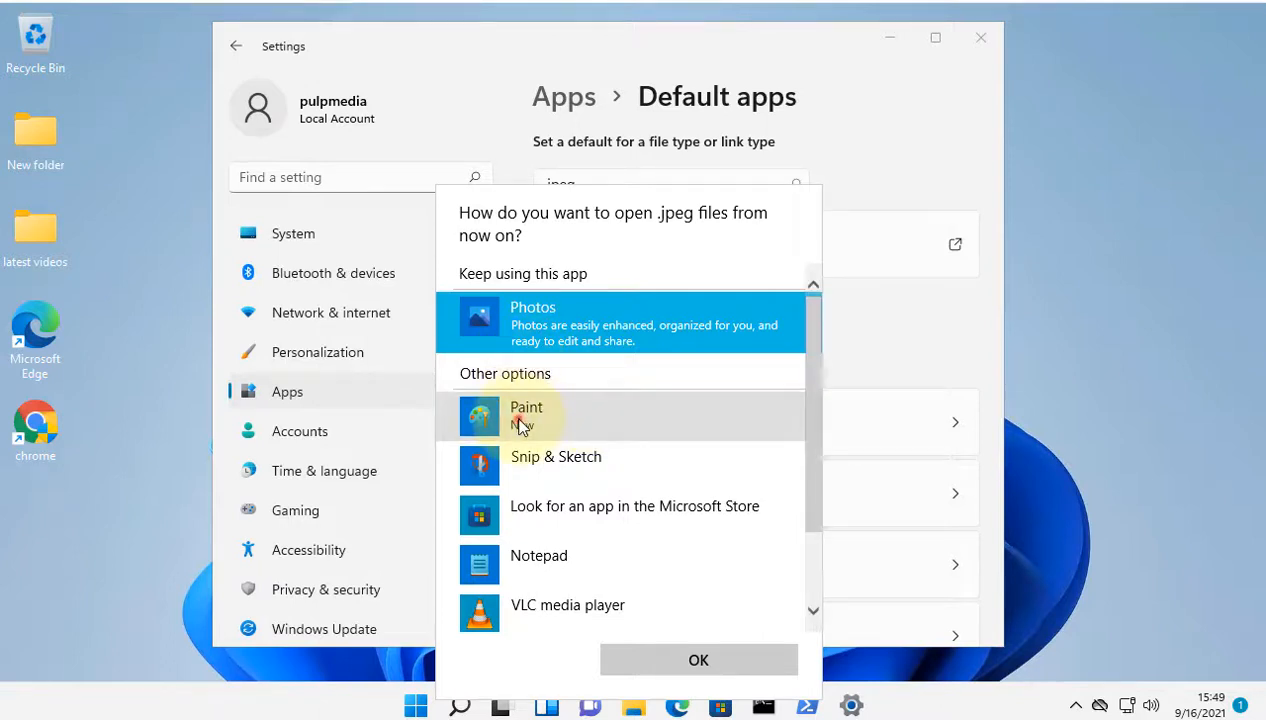
click(698, 659)
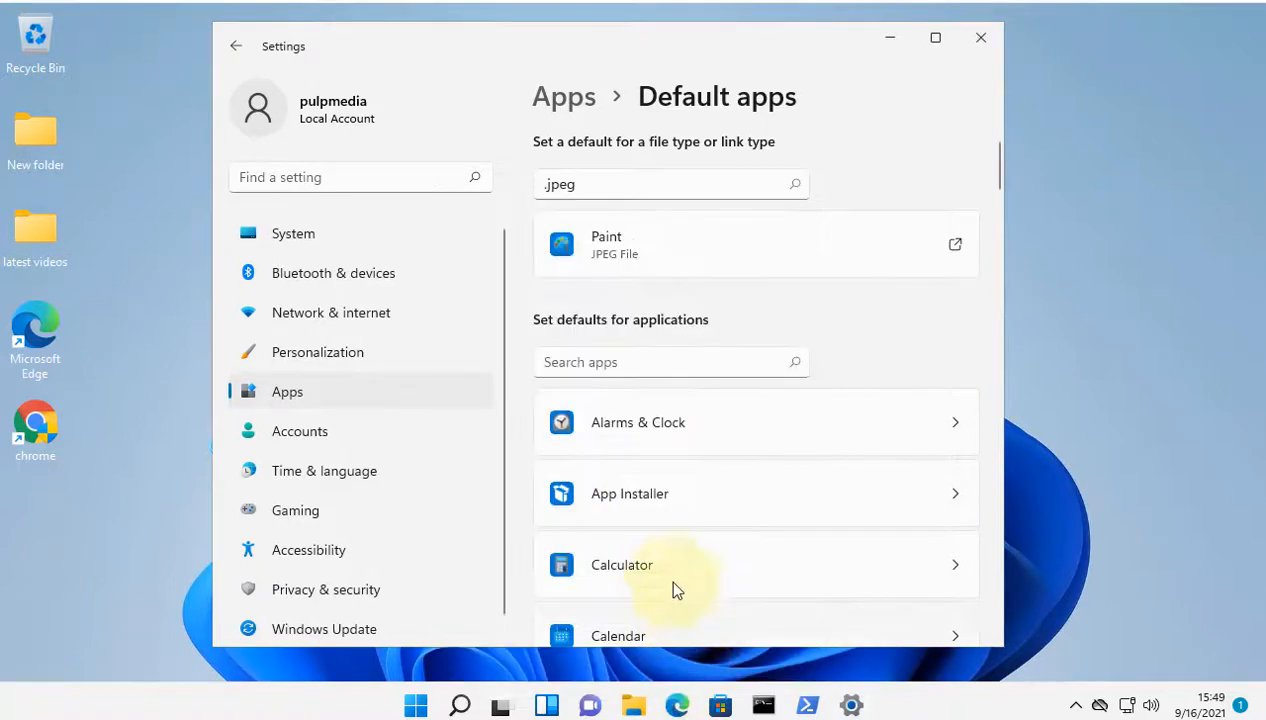
mouse_move(1007, 314)
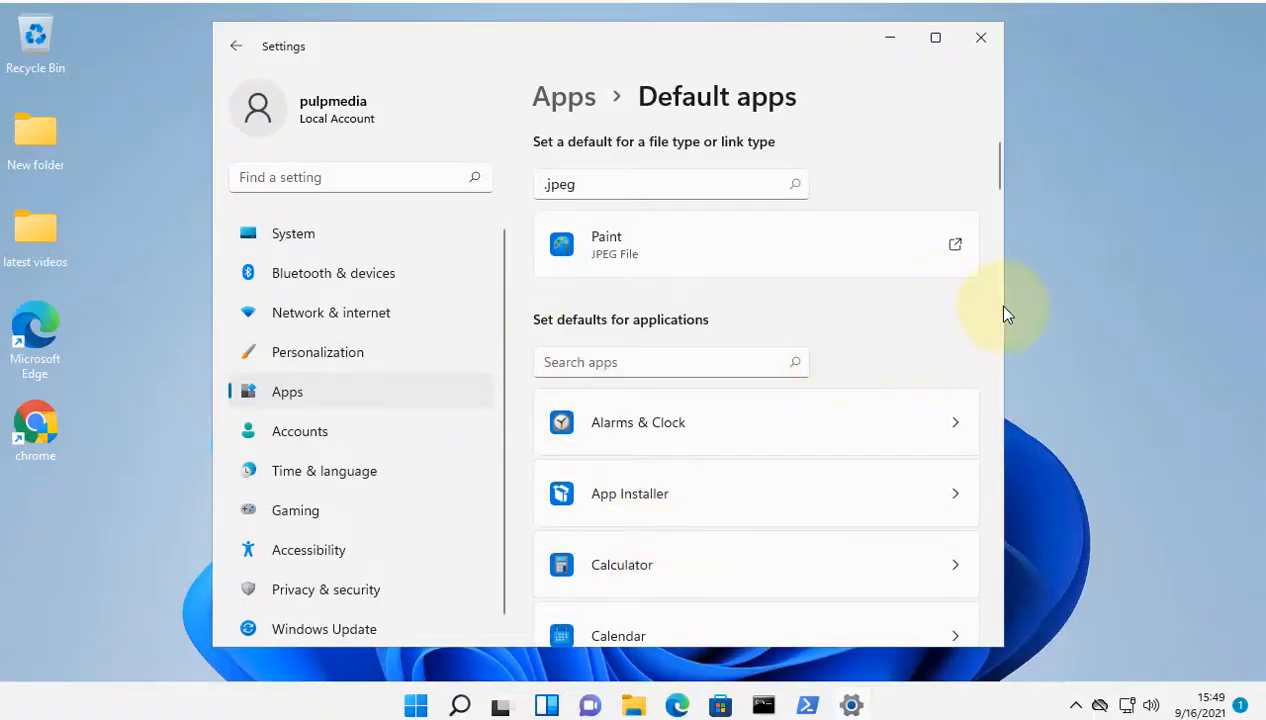